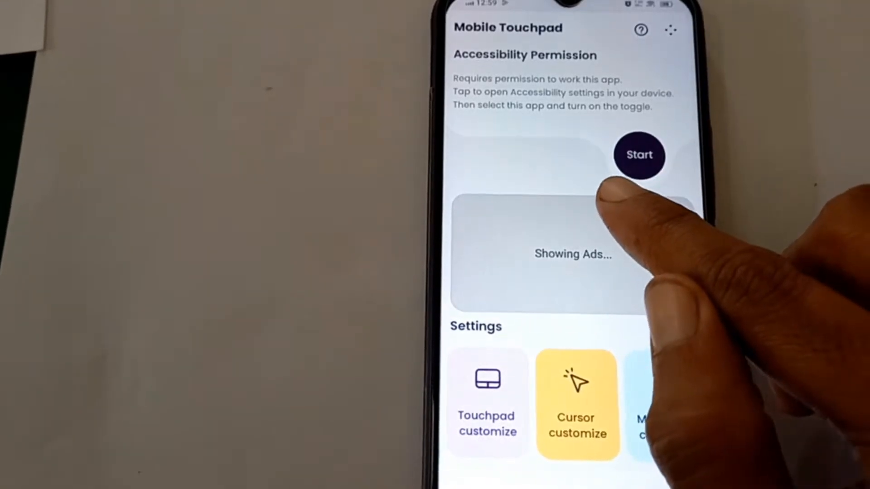
- Start the floating touchpad overlay from the Accessibility Permission section
left_click(638, 155)
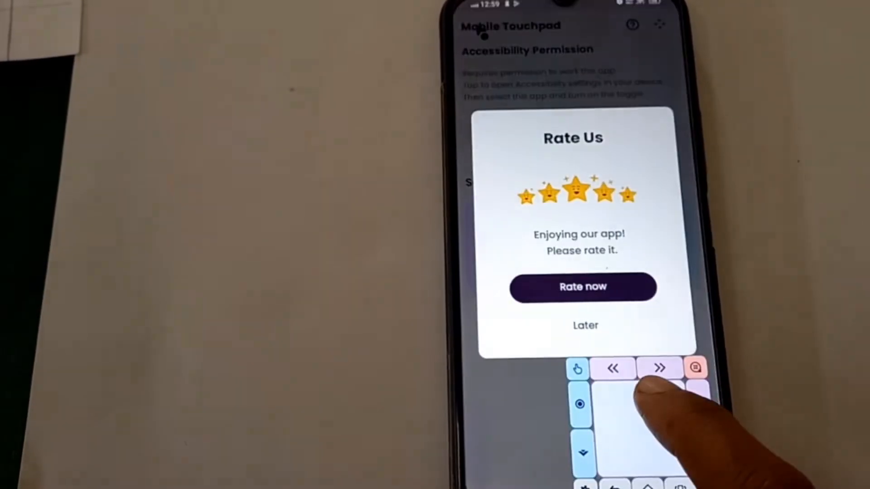
- Dismiss the Rate Us prompt with Later so the home screen shows under the overlay
left_click(584, 326)
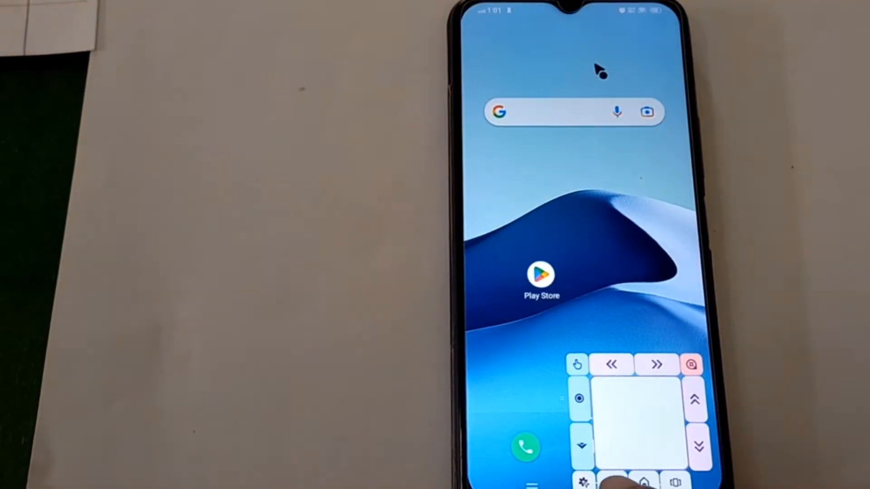
- Use the touchpad's recent-apps and home controls to toggle between home and the Play Store overview
left_click(540, 276)
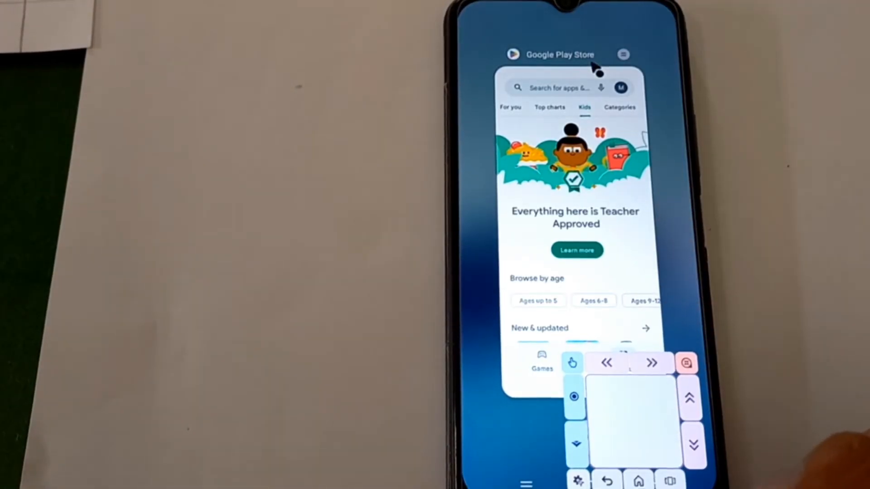
left_click(515, 108)
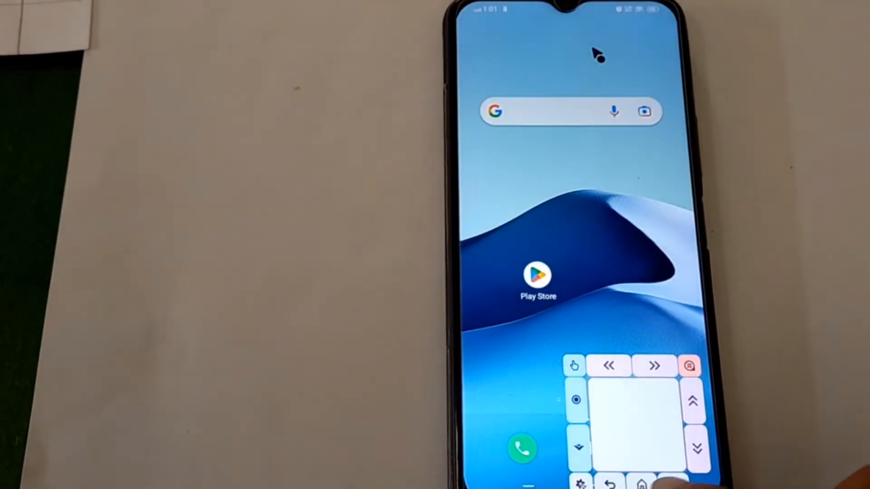
left_click(537, 276)
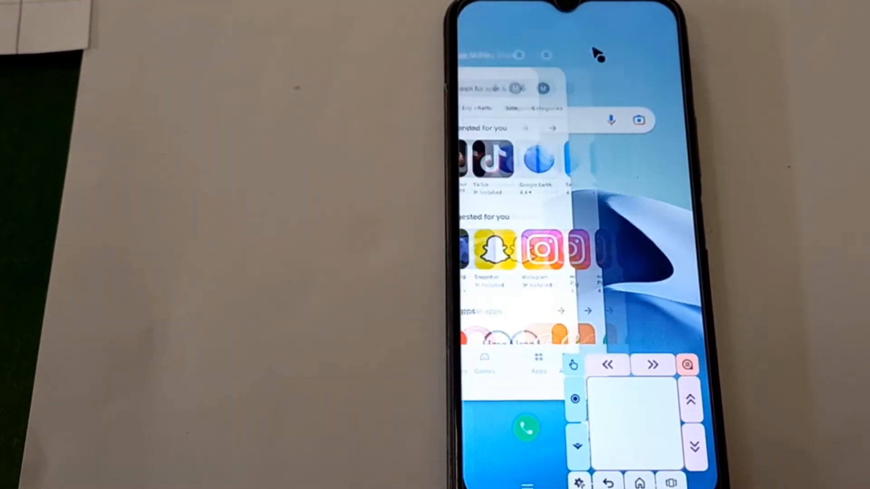